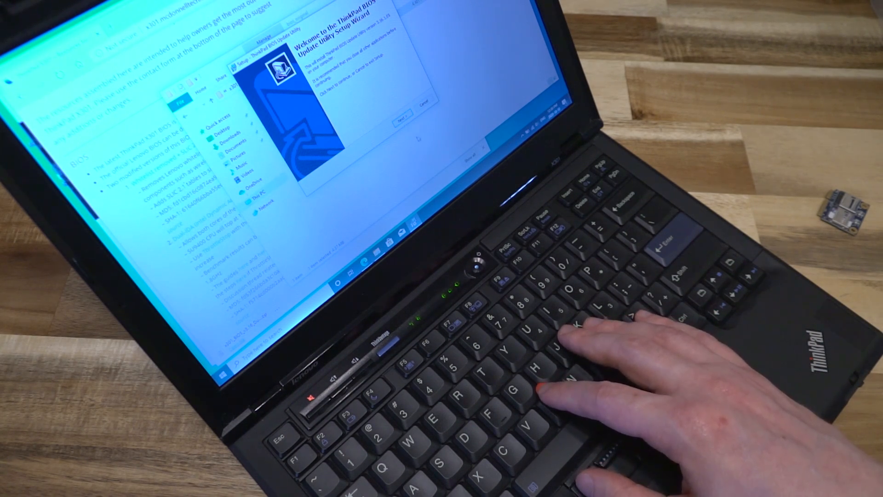
Open USB Drive (E:) under This PC in File Explorer, confirming it is empty
{"action": "left_click", "coordinate": [403, 117]}
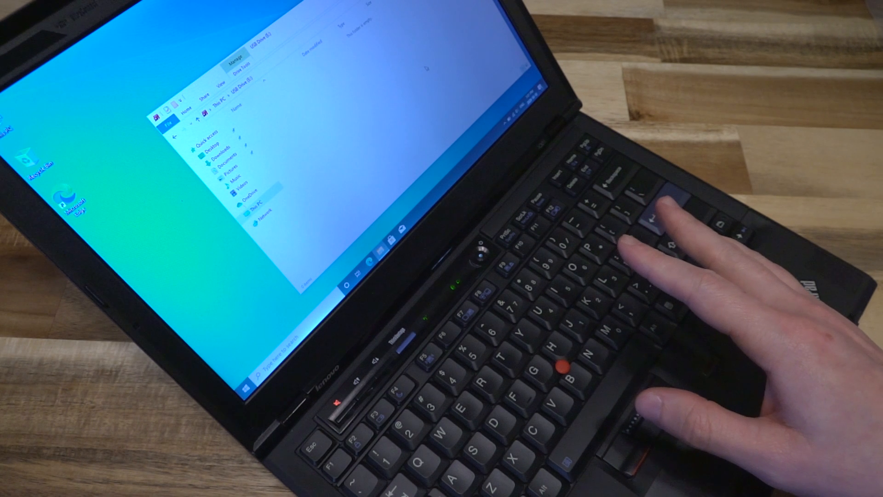
{"action": "mouse_move", "coordinate": [620, 225]}
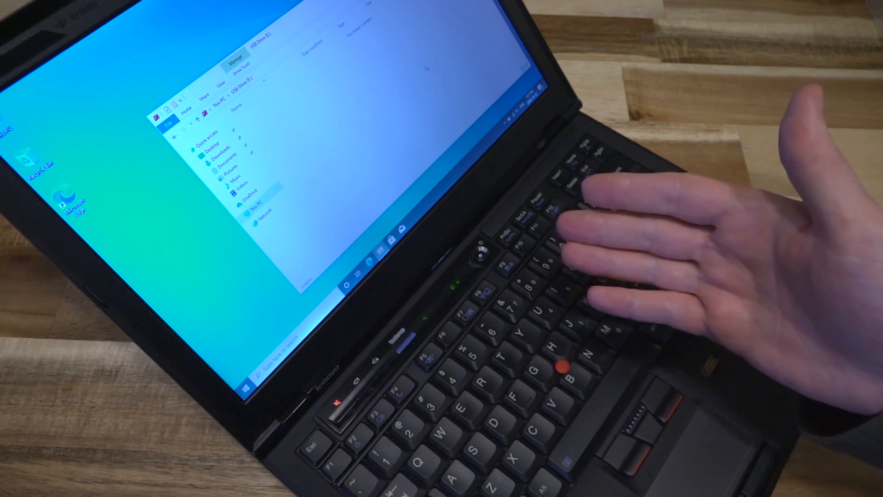